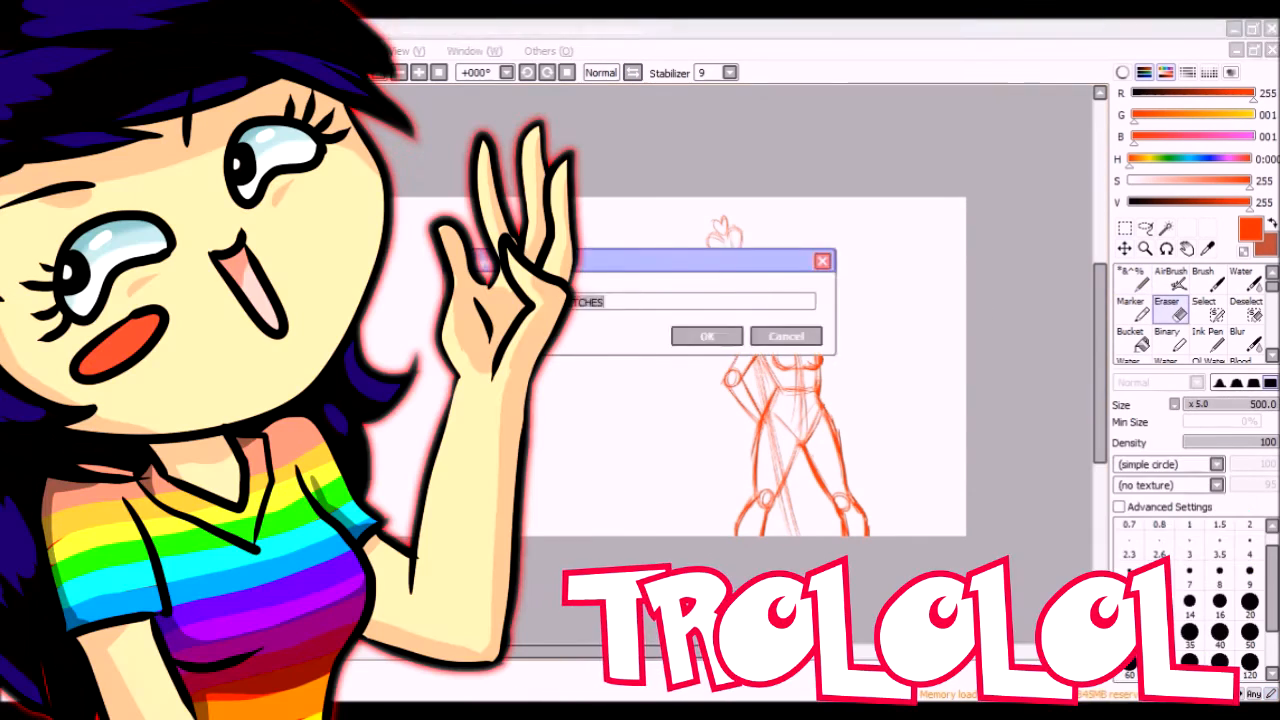
- Confirm the sketch layer's new name before sketching Neptune in blue
left_click(706, 335)
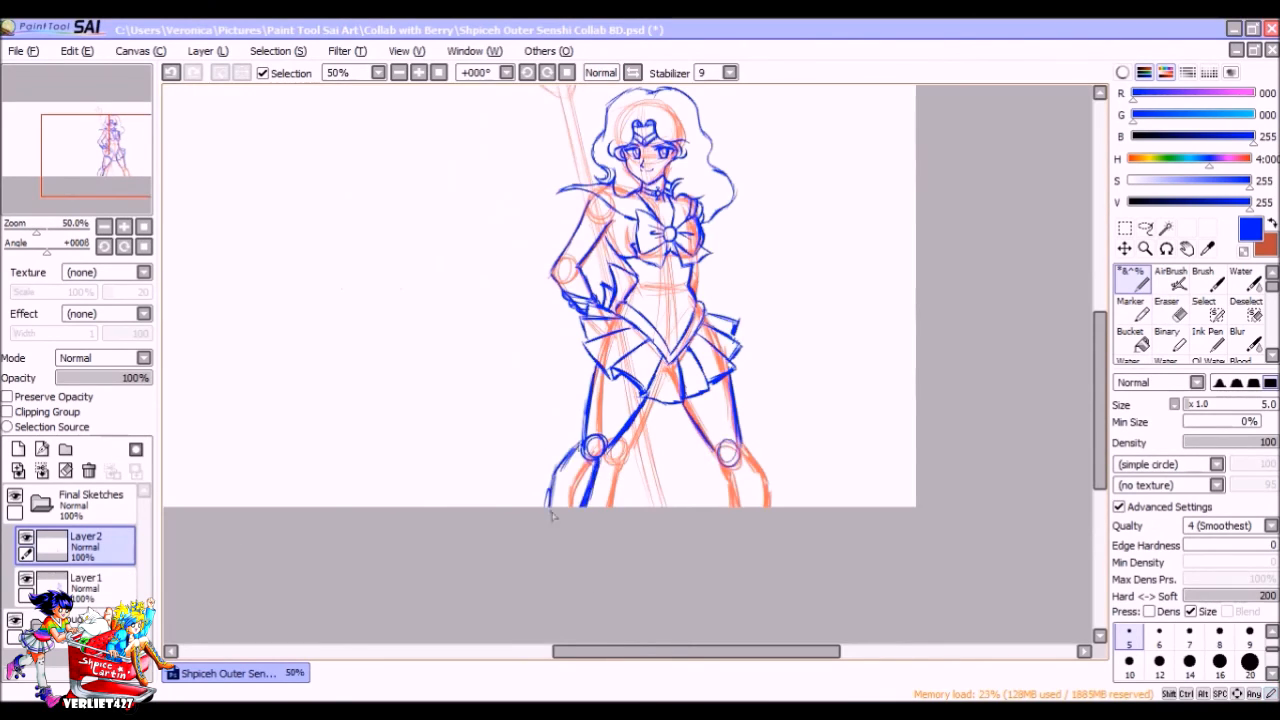
- Add Neptune's heart-topped staff in blue and lower Layer2's opacity
scroll("down", 3)
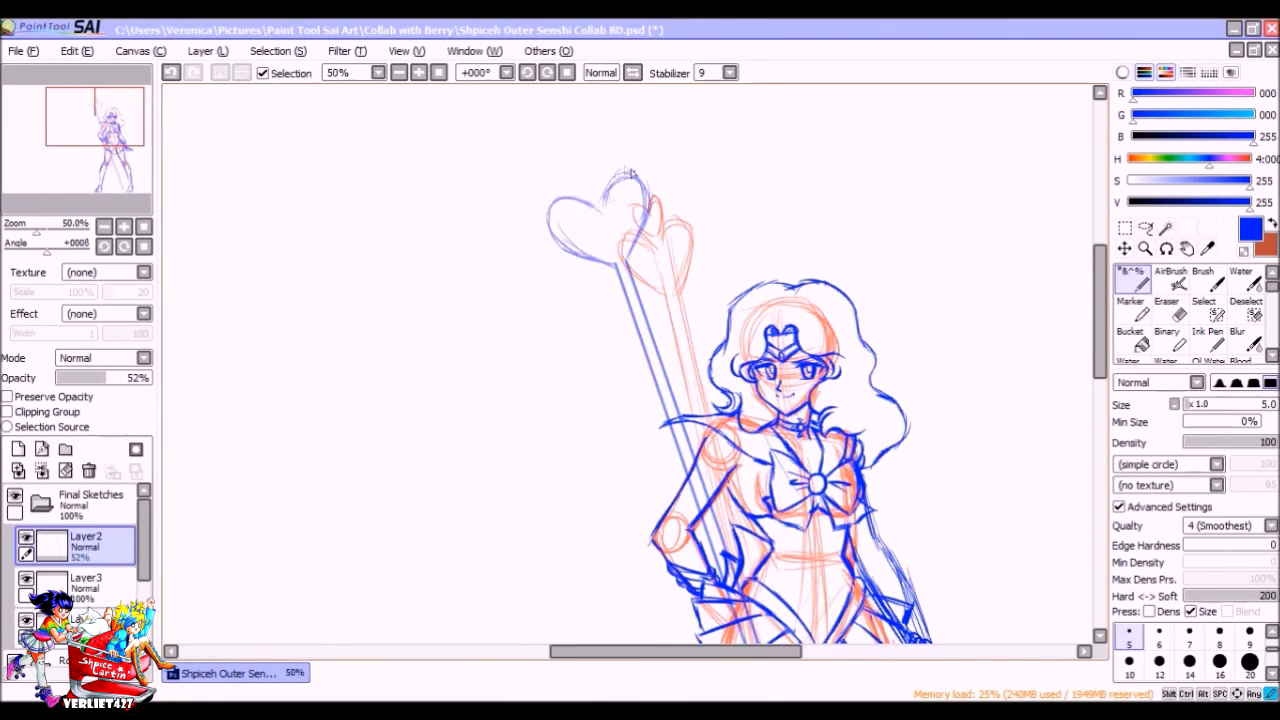
left_click(1166, 285)
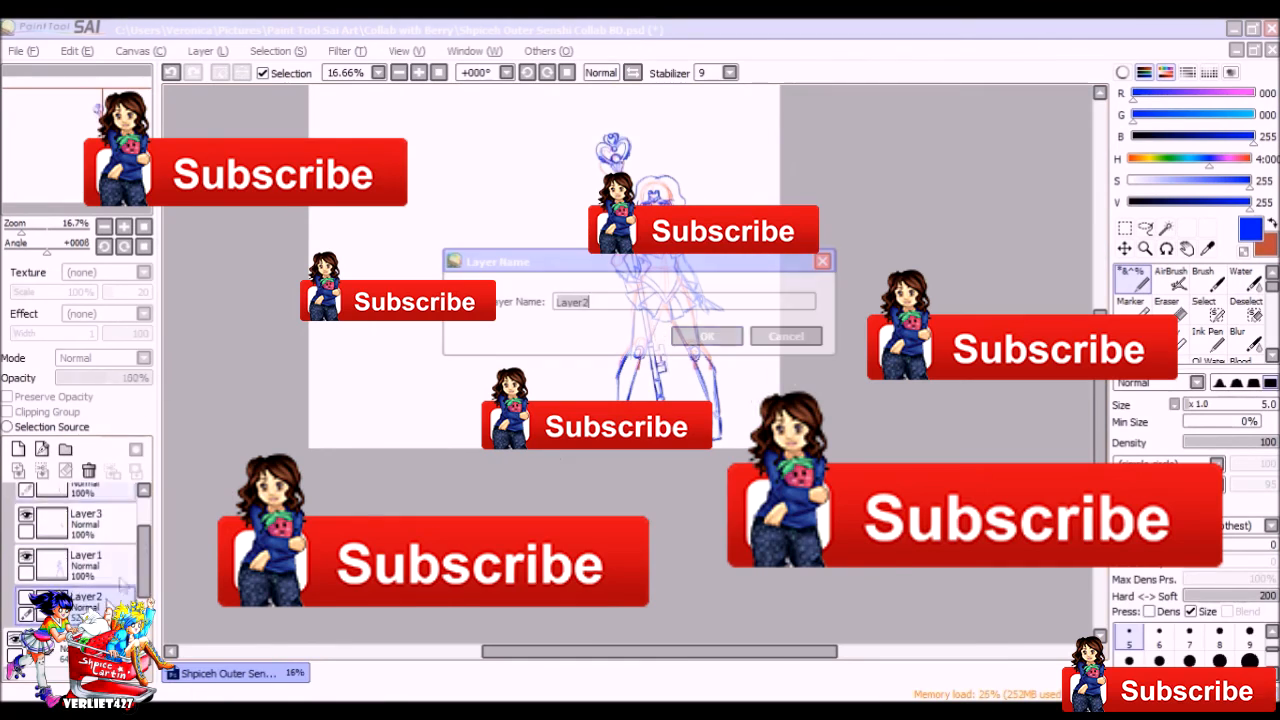
- Confirm the layer rename and sketch Pluto with her long staff in blue
left_click(706, 335)
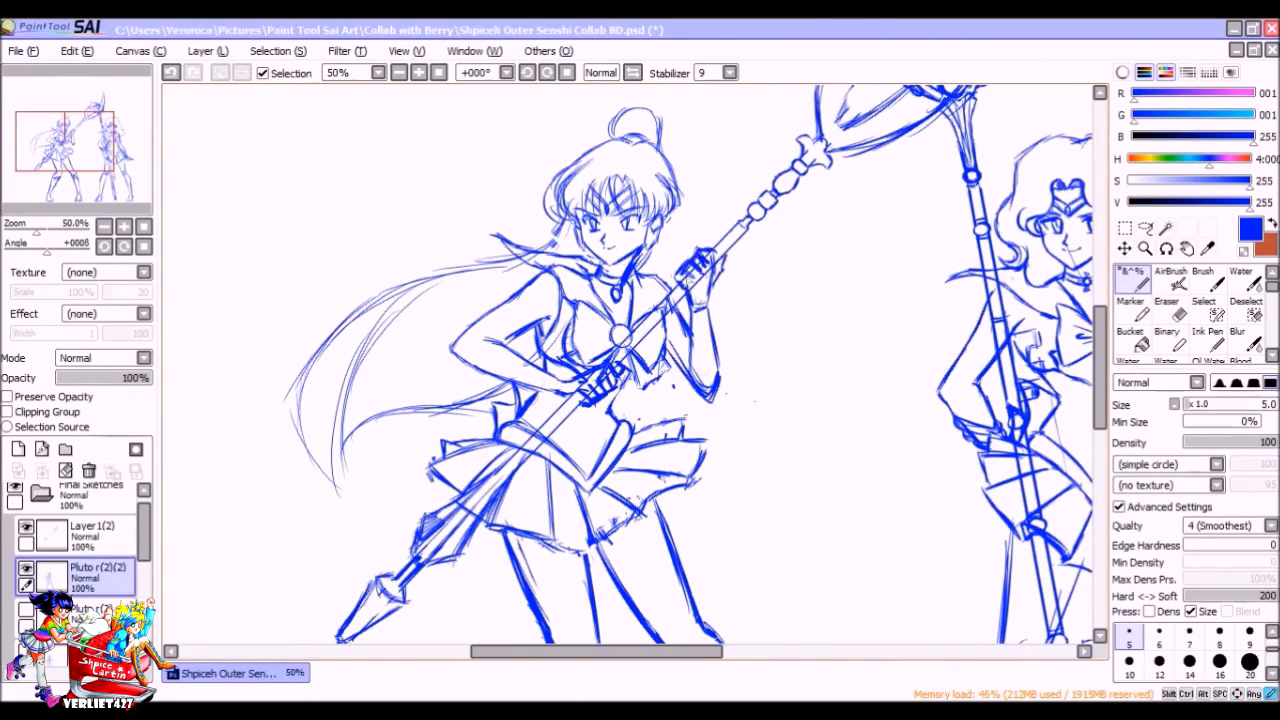
- Save as v2 and ink the bangs and eyes in black
left_click(131, 51)
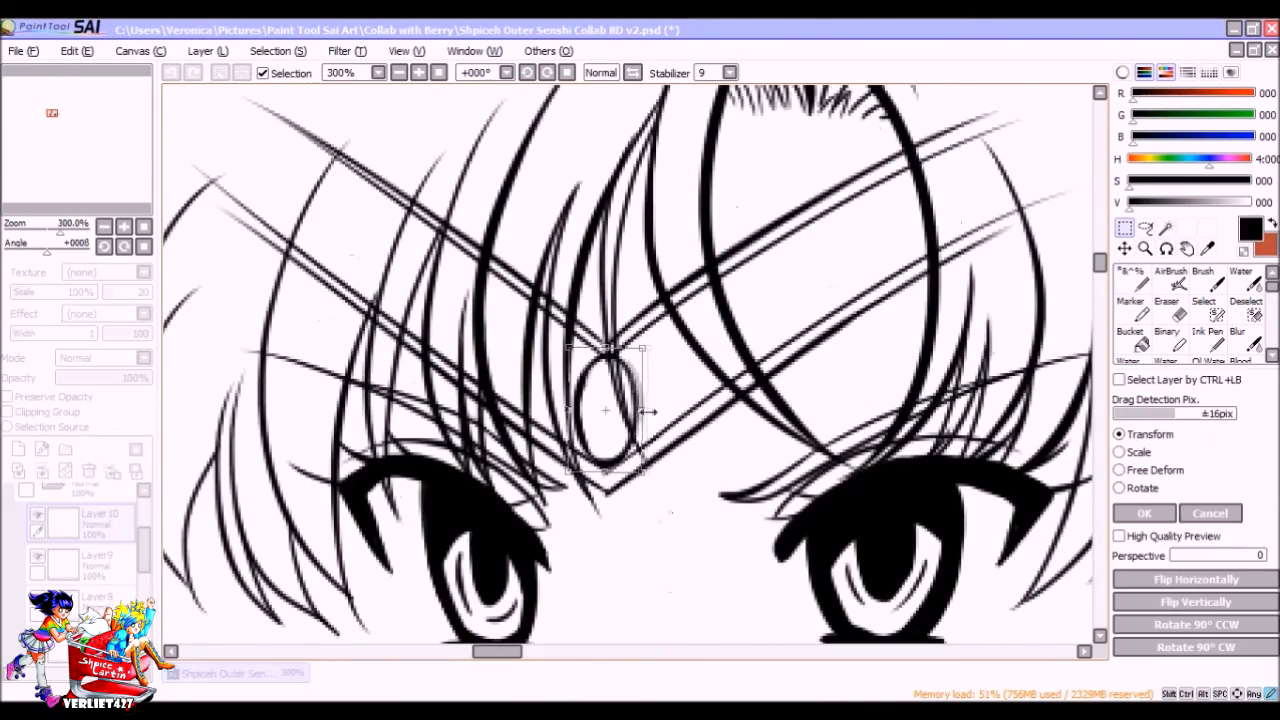
- Apply the tiara gem reshape, then ink Pluto's face, neck, collar and staff in black
left_click(1166, 313)
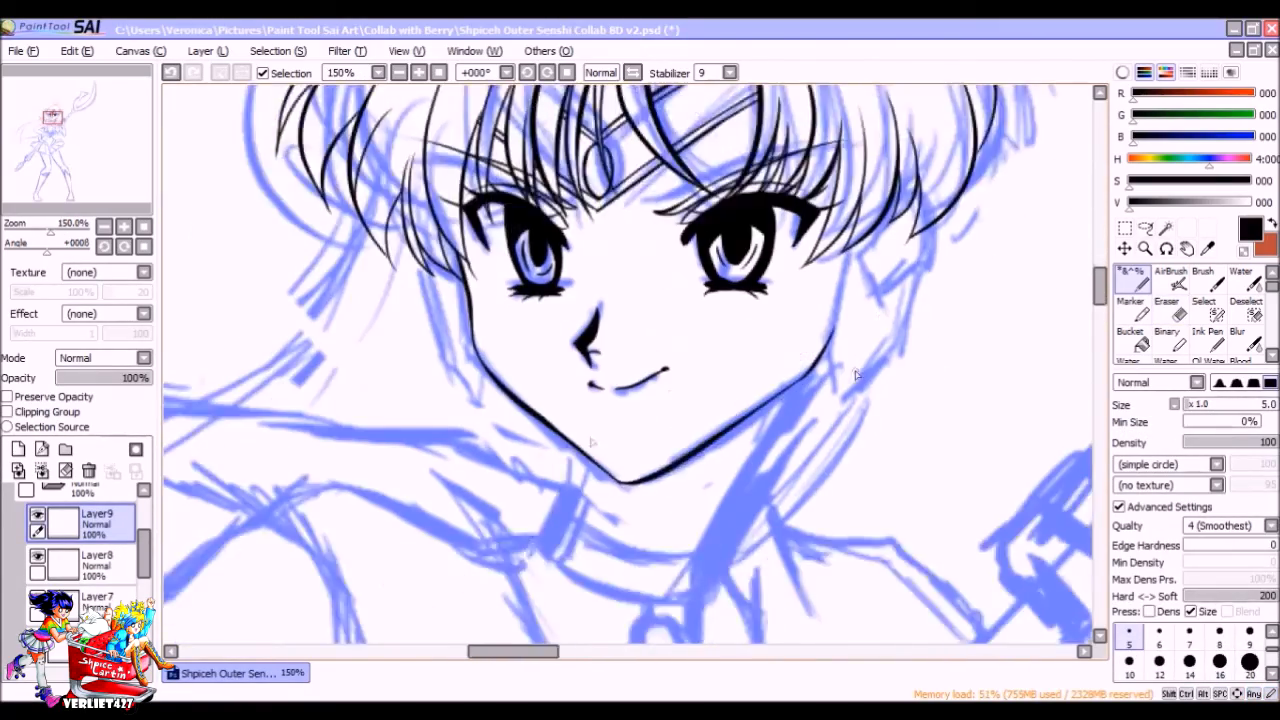
scroll("up", 3)
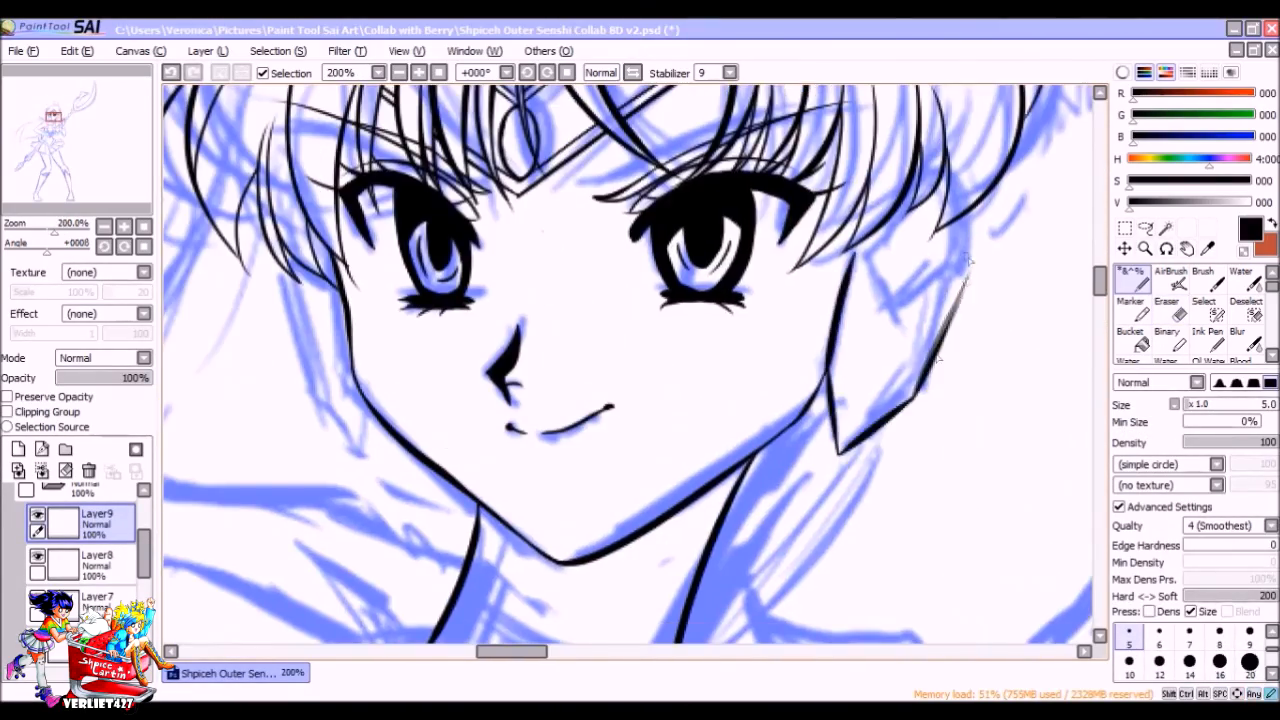
scroll("down", 3)
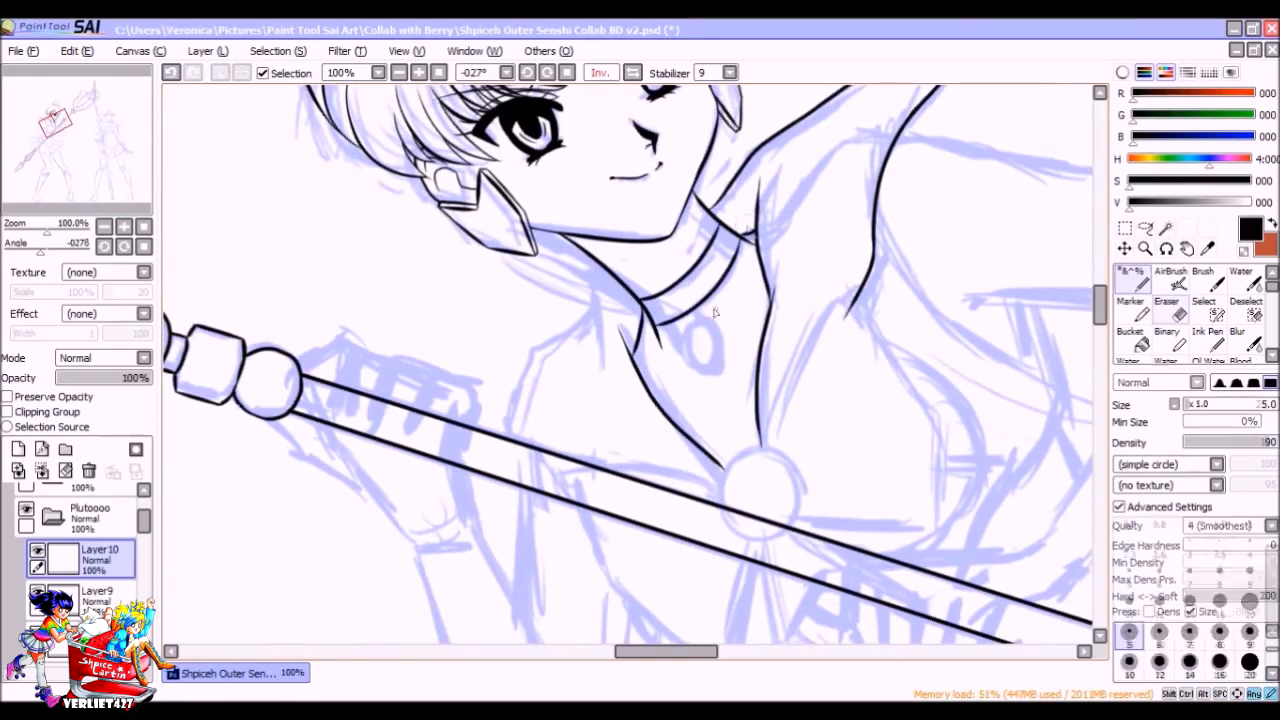
scroll("down", 3)
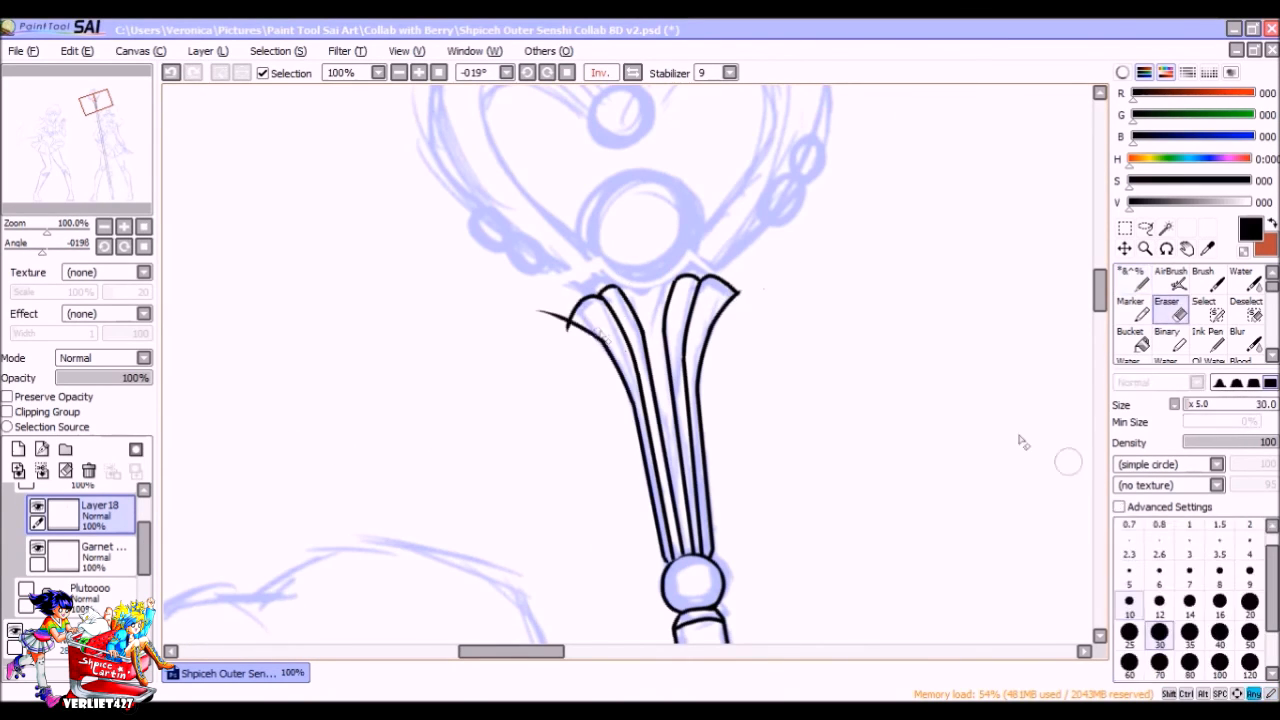
- Ink Pluto's ornamented staff head and erase overshooting line ends
left_click(1207, 342)
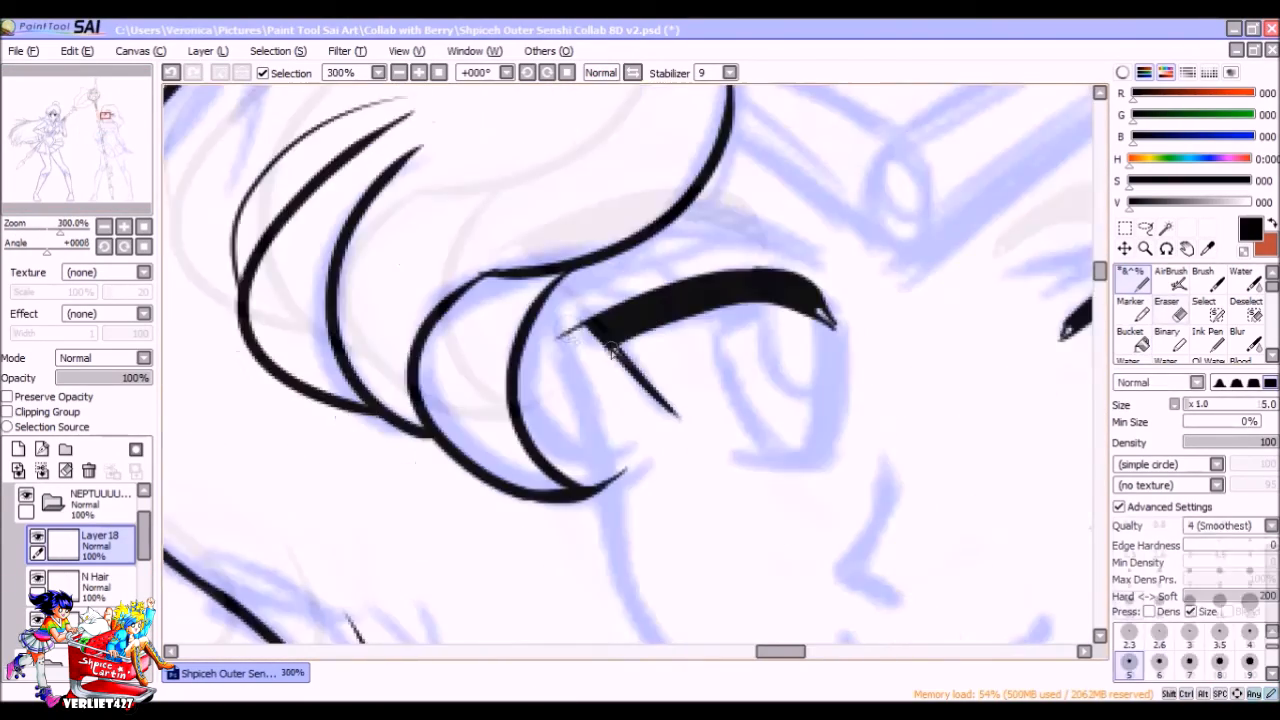
- Ink Neptune's eyes, lashes, nose, smile, tiara and face-framing hair curls
scroll("down", 3)
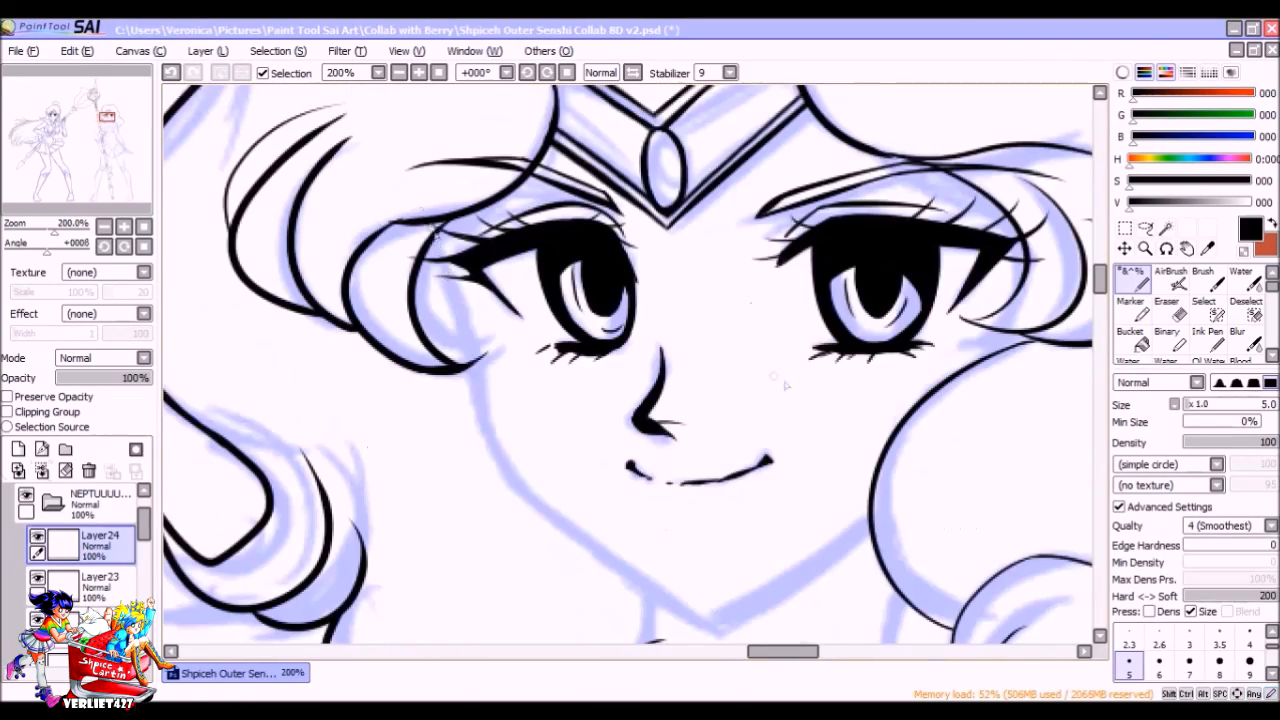
scroll("down", 3)
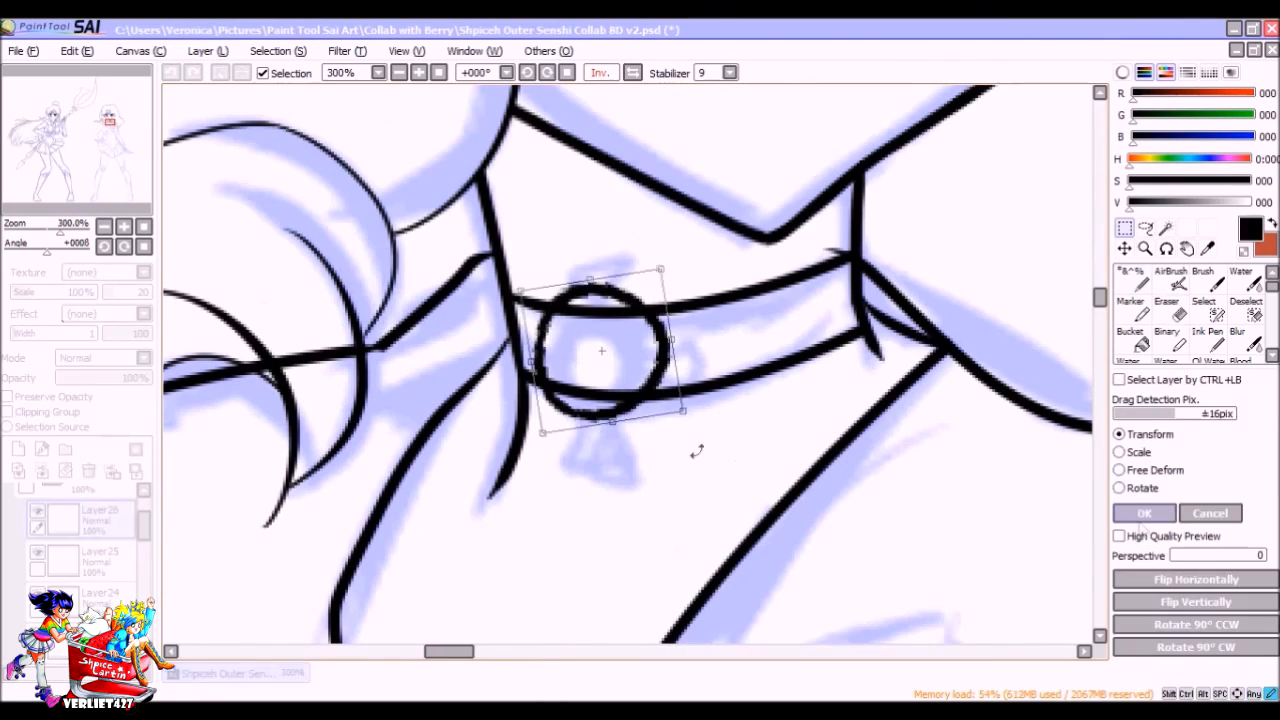
- Move and resize the brooch circle onto Neptune's choker with Layer > Transform
left_click(1143, 513)
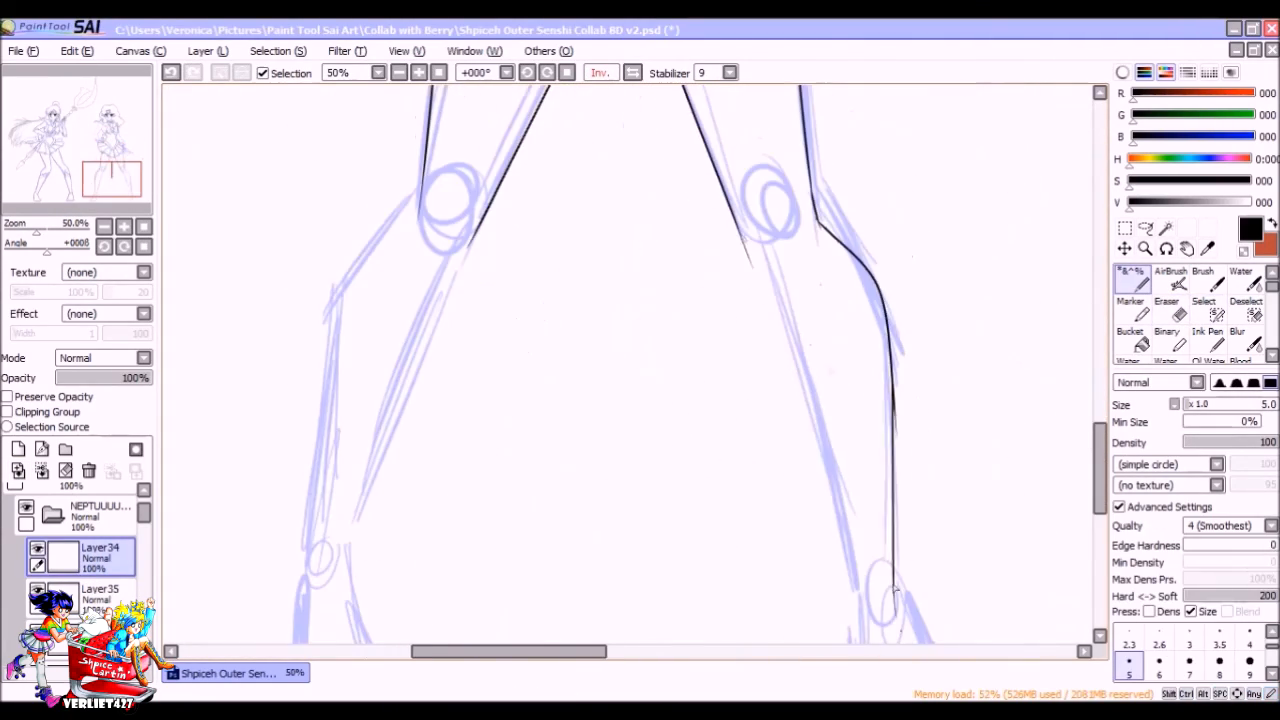
- Ink Neptune's legs and boots on Layer34 and trim ankle overshoots with a size 25 eraser
scroll("down", 3)
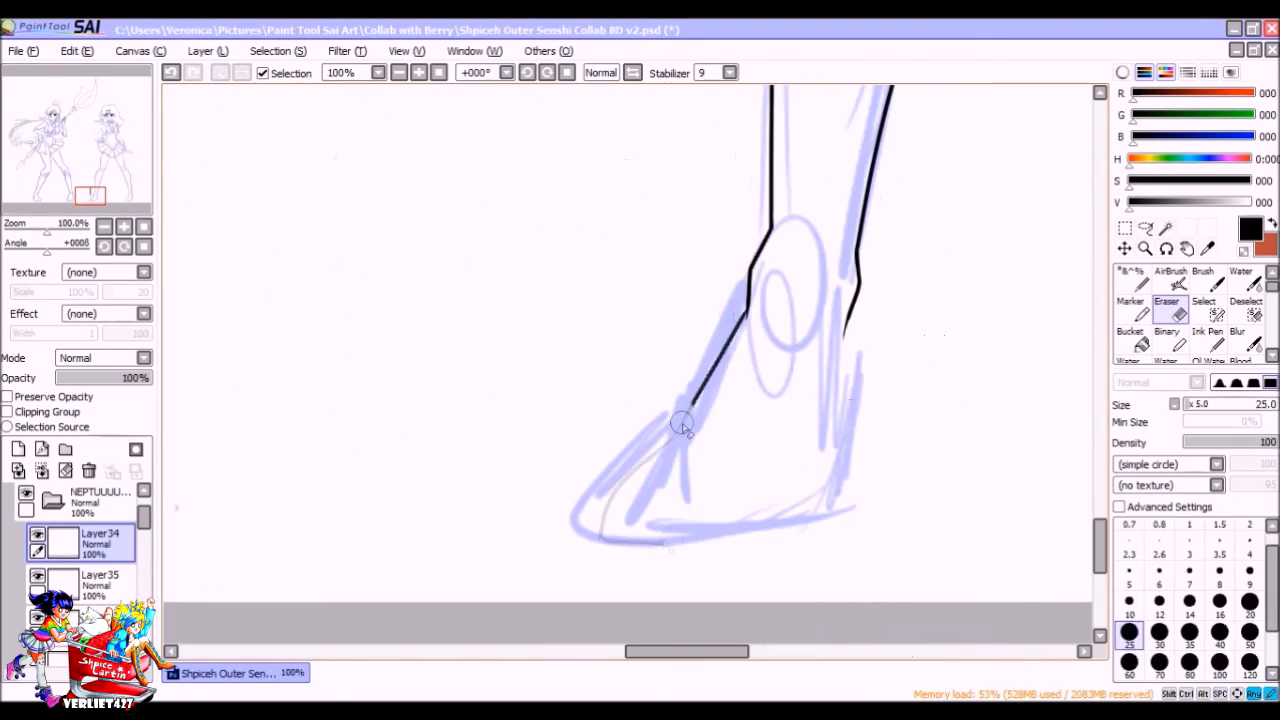
scroll("down", 3)
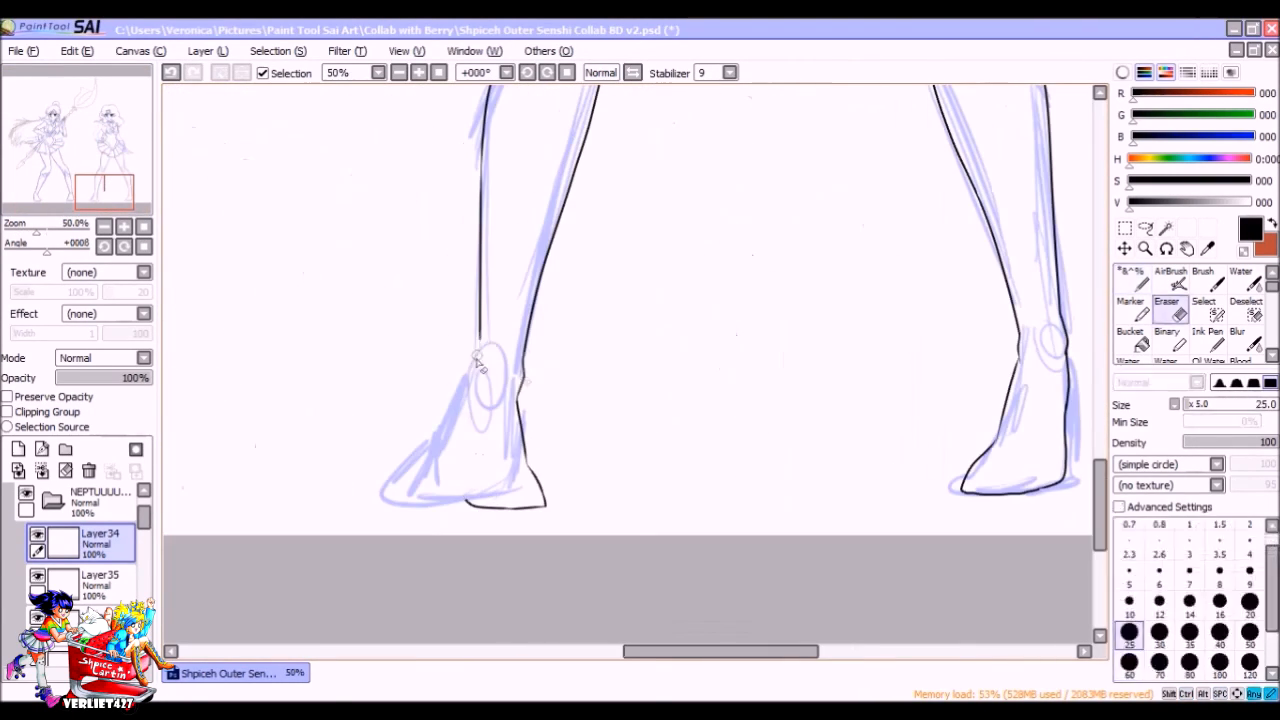